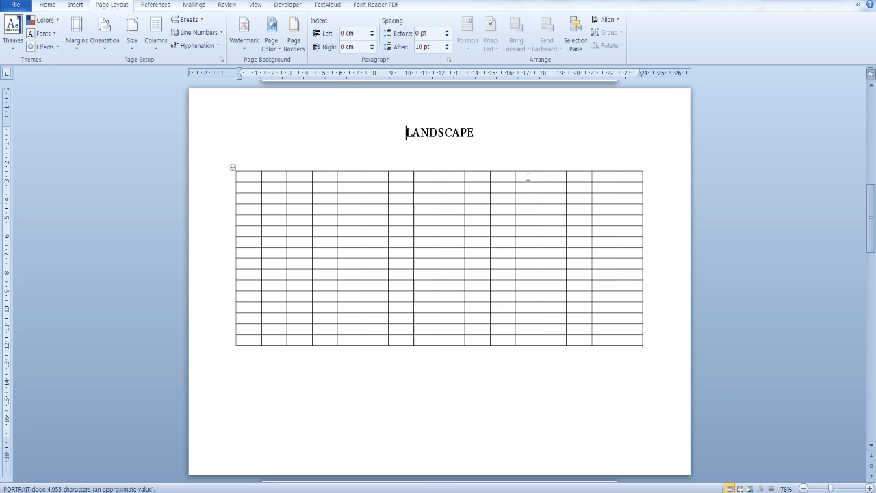
Insert a Next Page section break just before the LANDSCAPE heading.
{"action": "scroll", "scroll_direction": "down", "scroll_amount": 3}
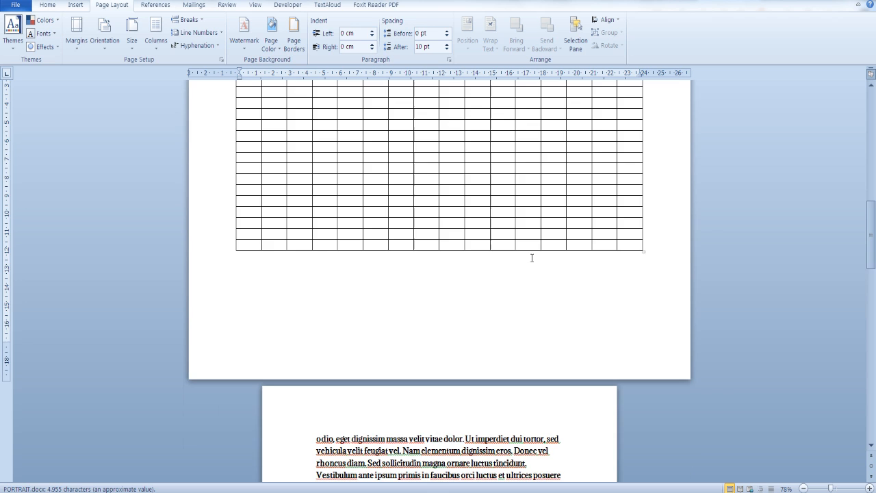
{"action": "scroll", "scroll_direction": "down", "scroll_amount": 3}
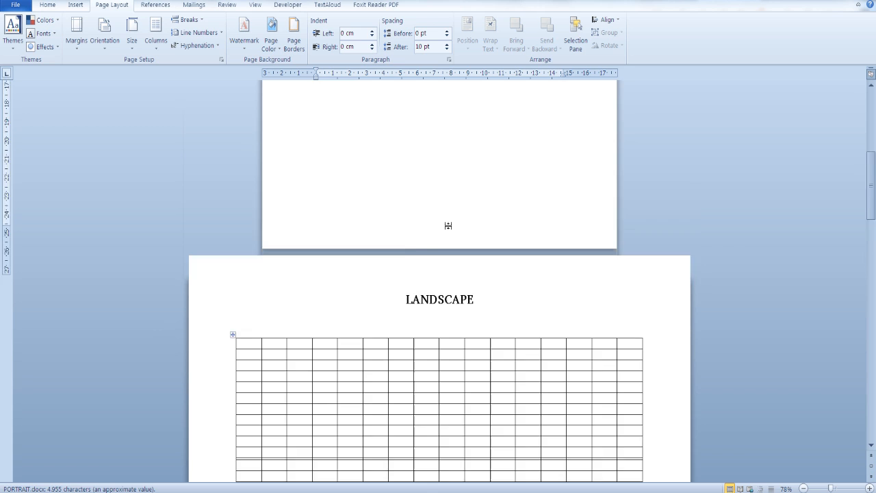
{"action": "scroll", "scroll_direction": "down", "scroll_amount": 3}
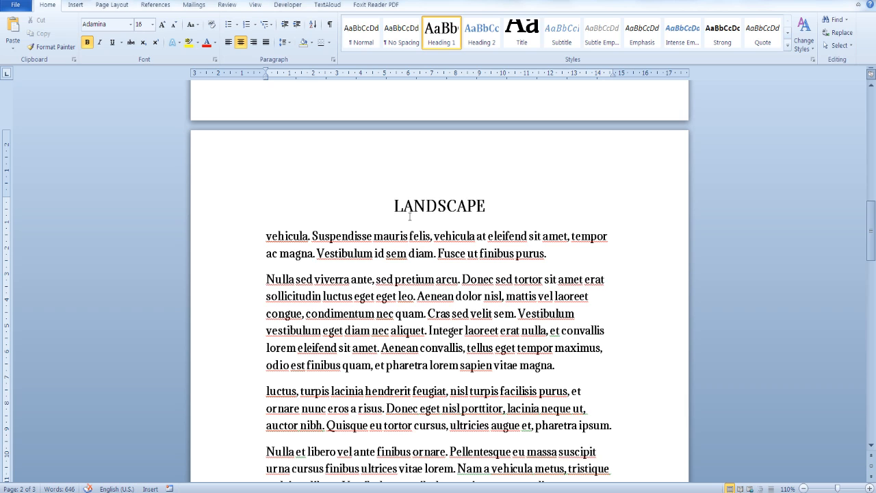
{"action": "left_click", "coordinate": [113, 5]}
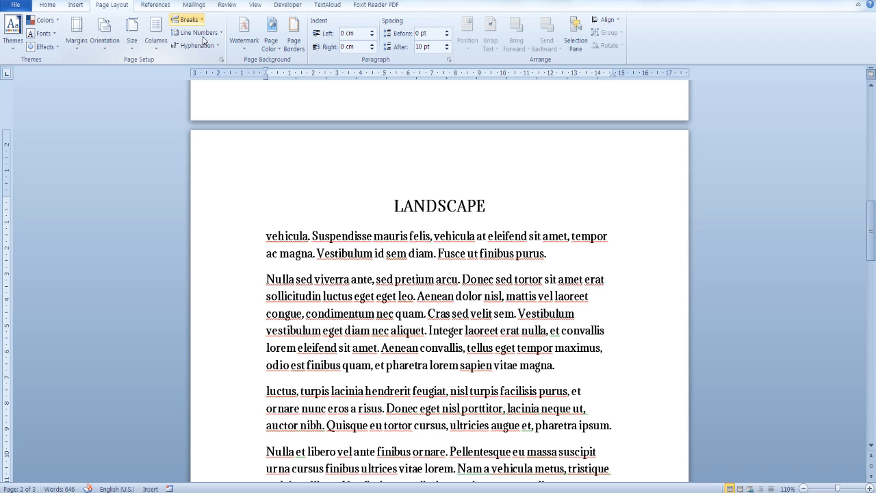
{"action": "left_click", "coordinate": [186, 19]}
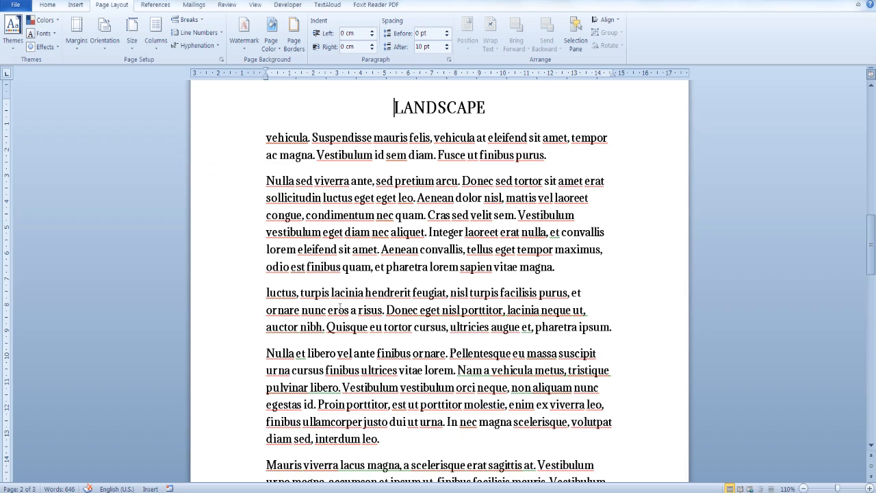
Insert a Next Page section break after the LANDSCAPE page's last paragraph.
{"action": "scroll", "scroll_direction": "down", "scroll_amount": 3}
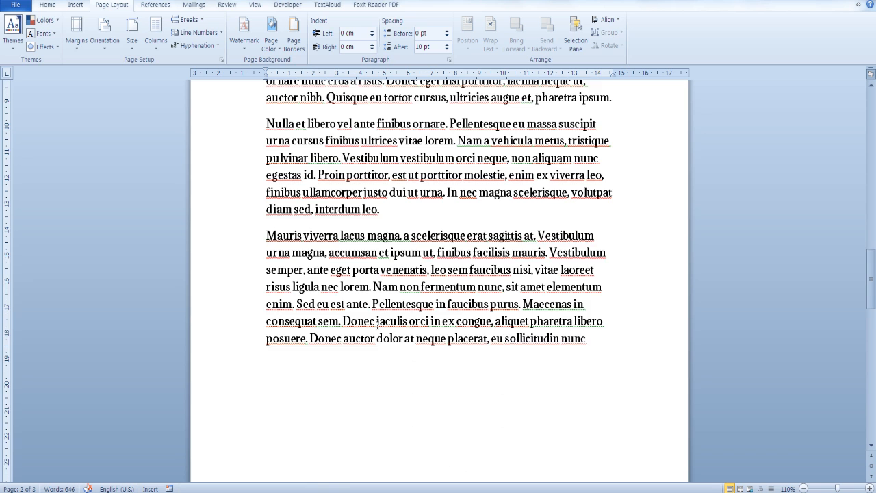
{"action": "left_click", "coordinate": [186, 20]}
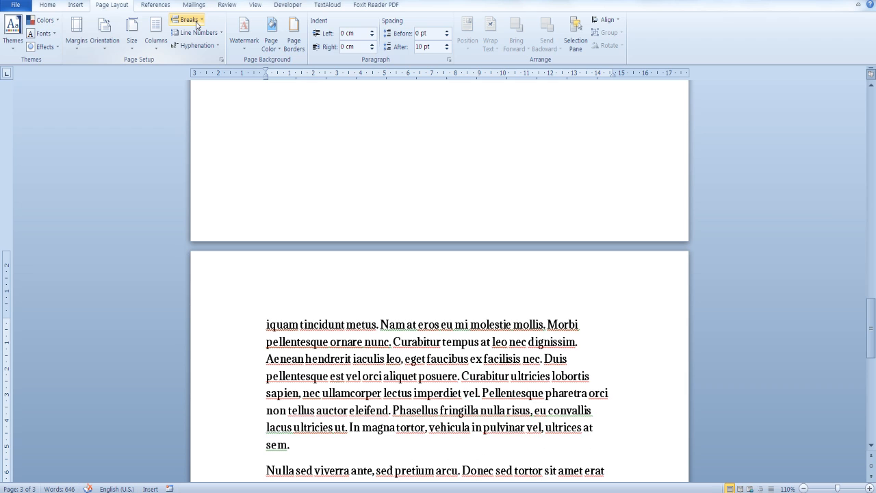
{"action": "left_click", "coordinate": [186, 20]}
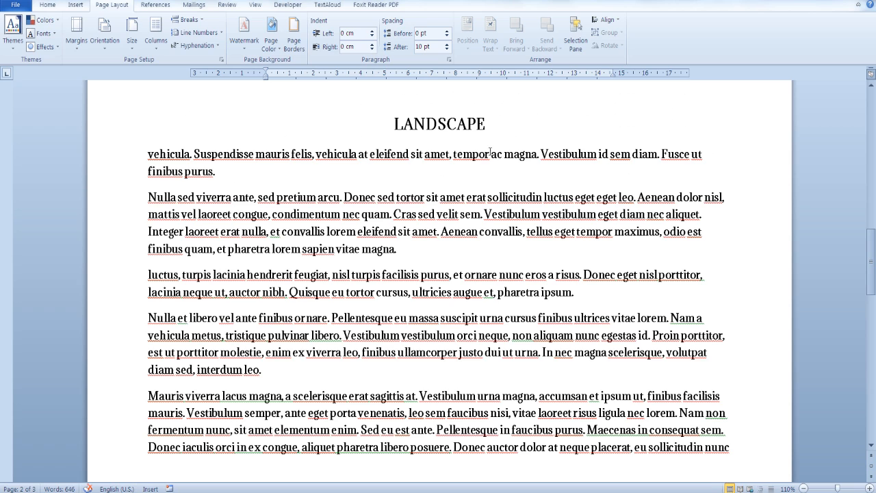
Set the LANDSCAPE section's paper size to A5.
{"action": "left_click", "coordinate": [75, 29]}
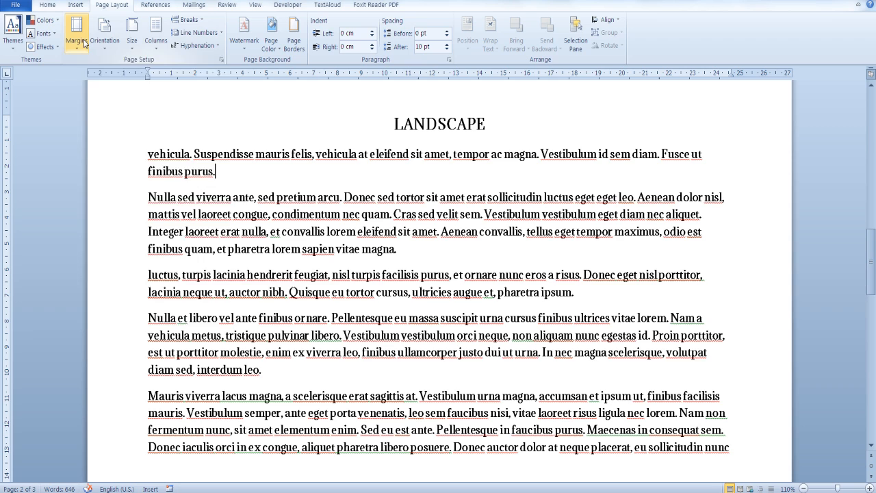
{"action": "left_click", "coordinate": [132, 30]}
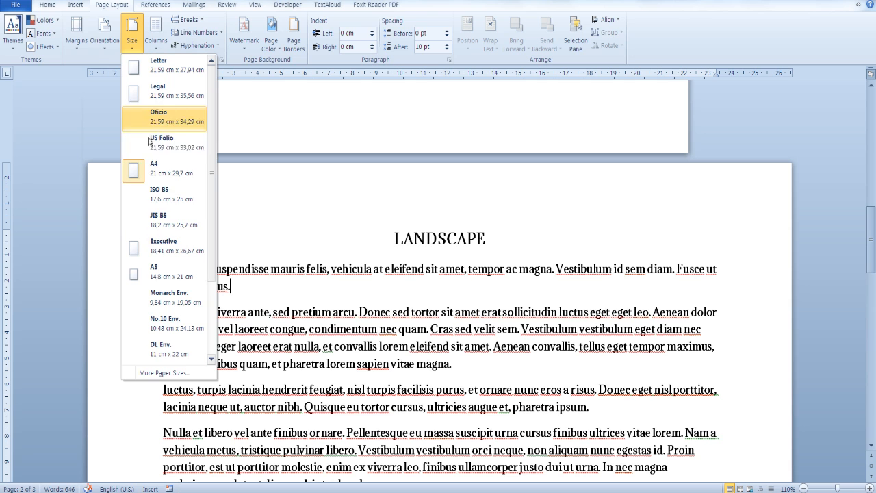
{"action": "left_click", "coordinate": [153, 271]}
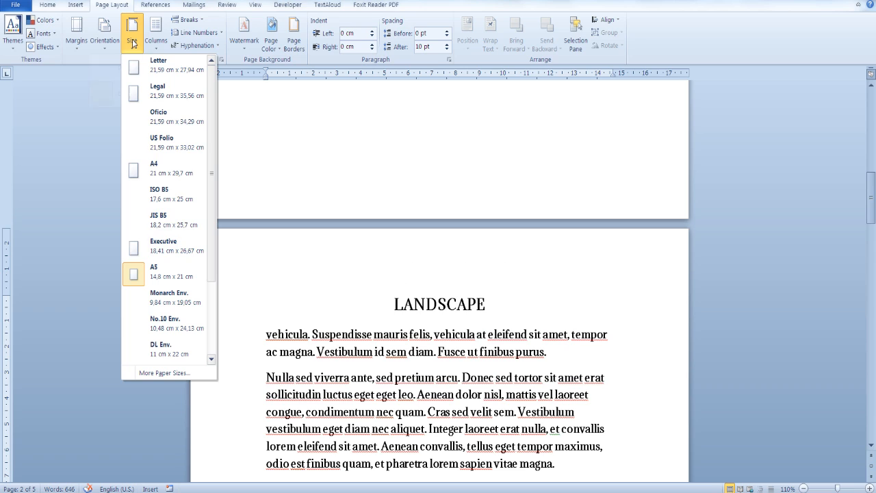